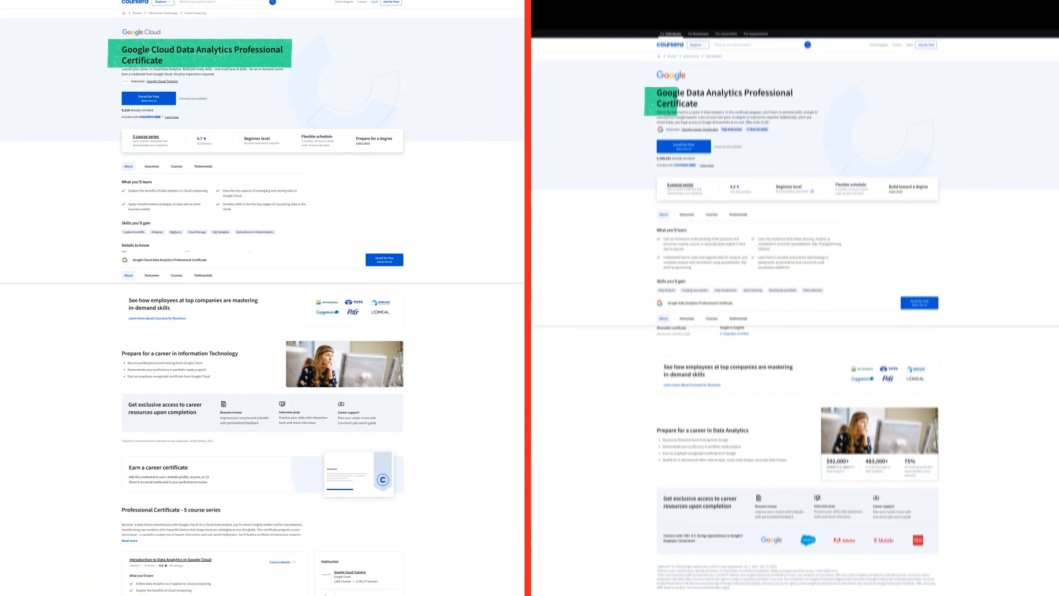
scroll(down, 3)
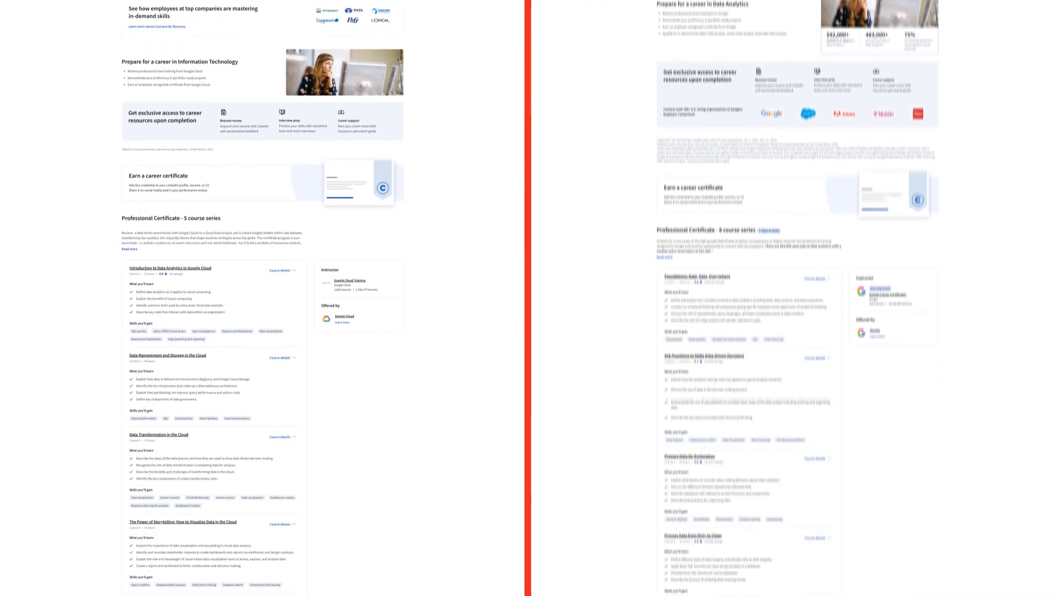
scroll(down, 3)
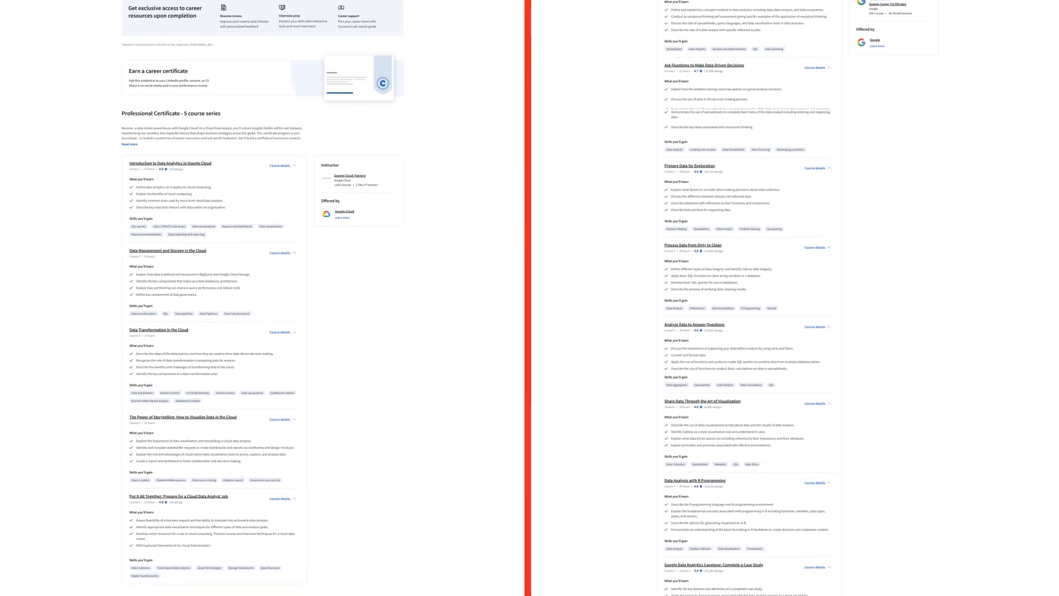
scroll(down, 3)
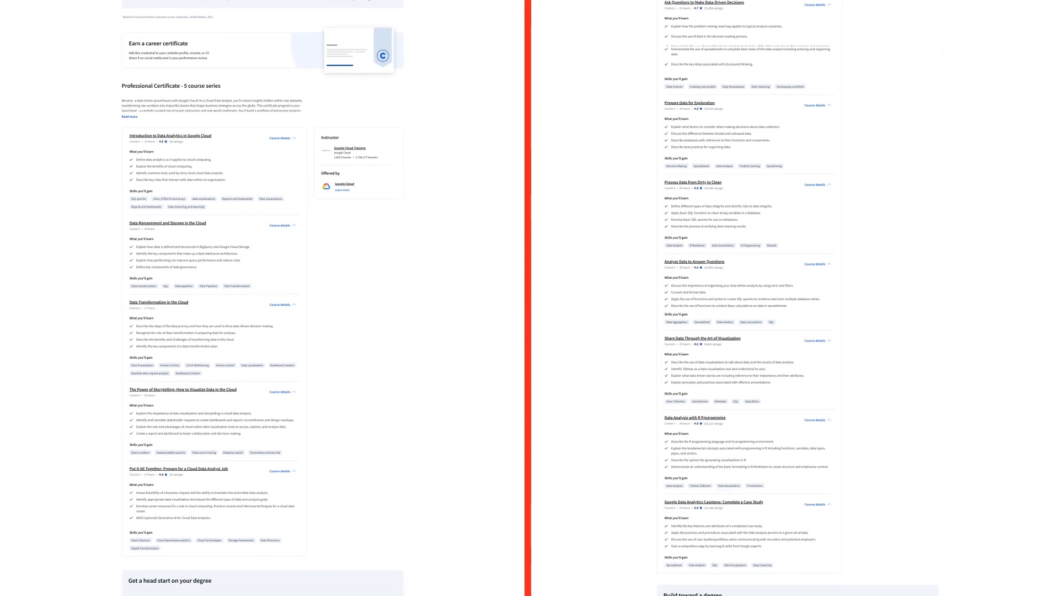